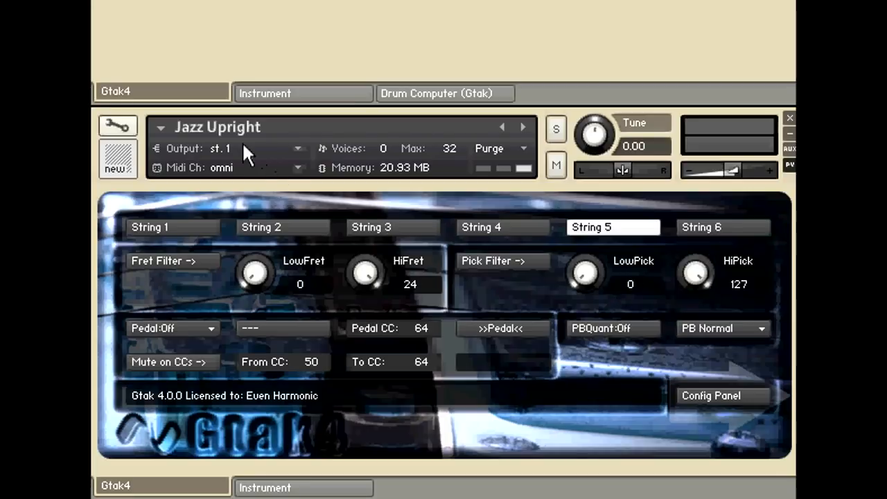
mouse_move(239, 142)
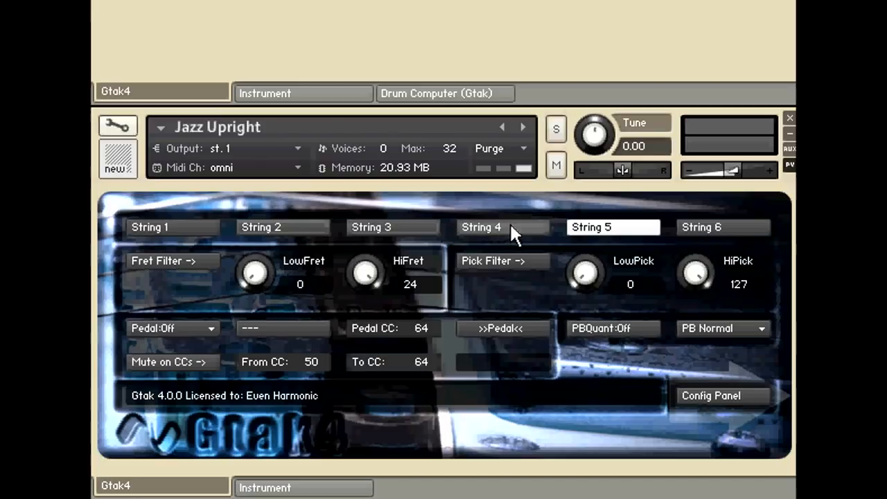
mouse_move(621, 231)
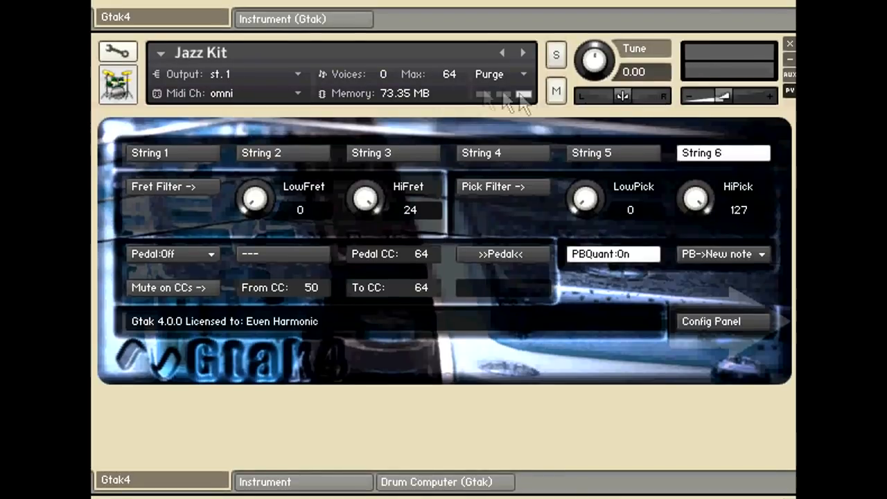
mouse_move(369, 313)
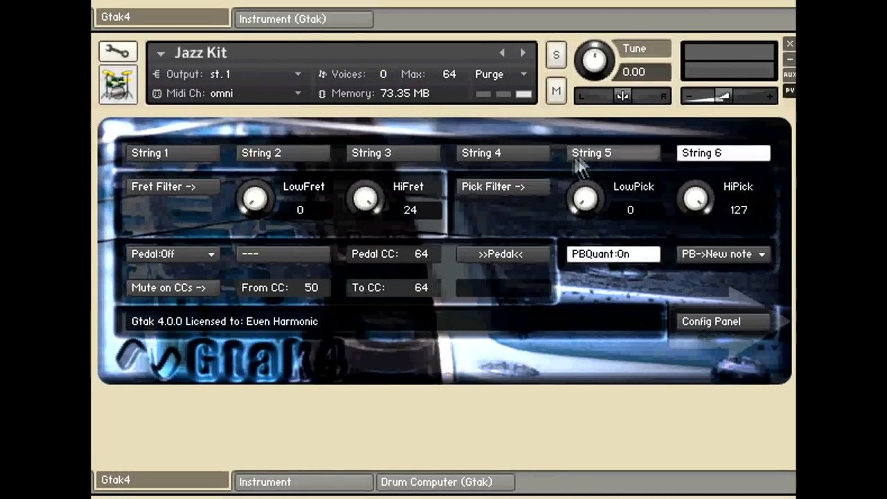
mouse_move(704, 154)
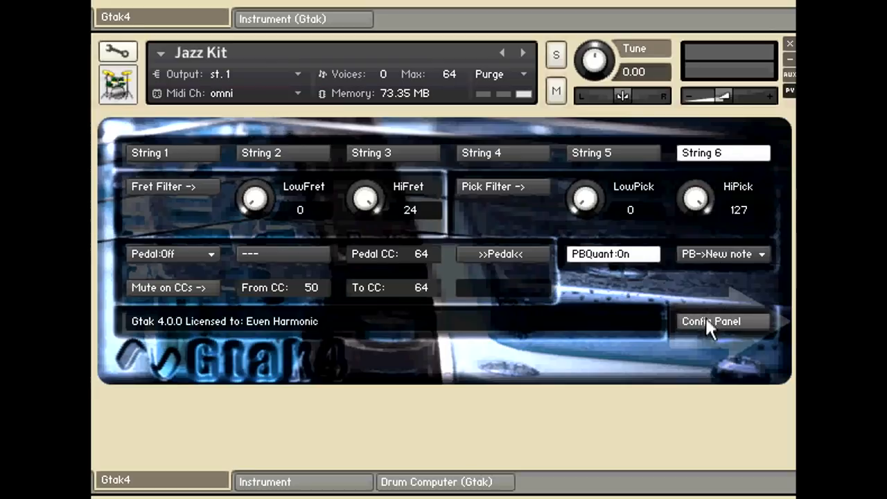
click(711, 321)
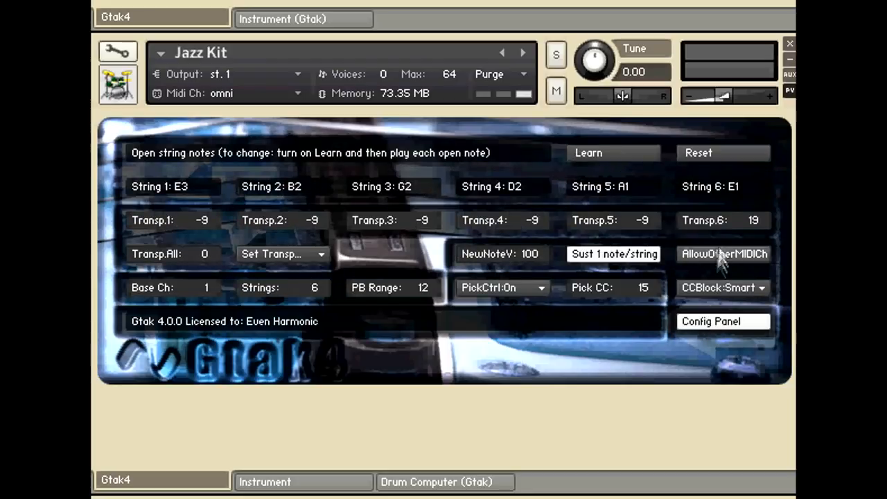
mouse_move(645, 220)
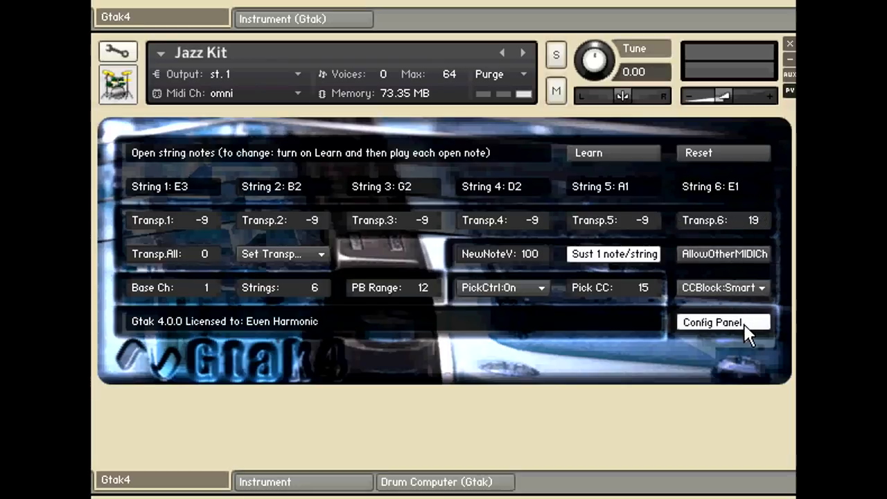
click(724, 322)
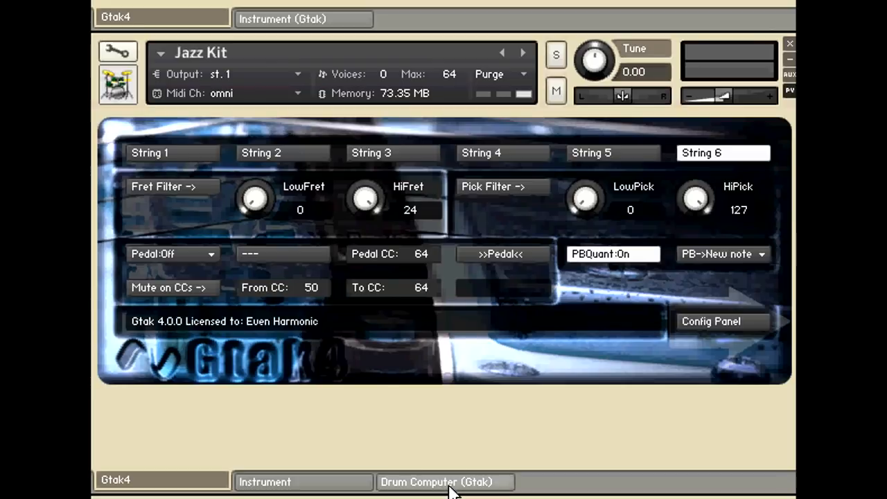
- Show the Jazz Kit's Drum Computer and browse patterns, landing on pattern 7 (F#3)
click(445, 481)
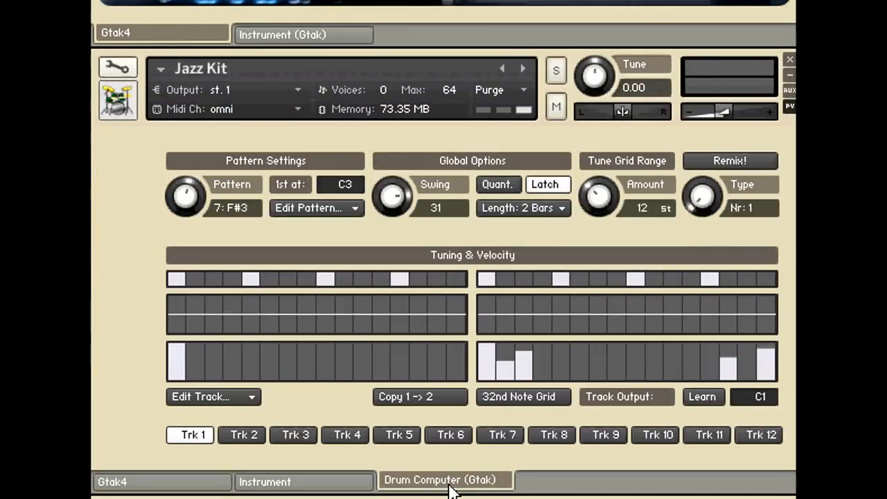
mouse_move(267, 290)
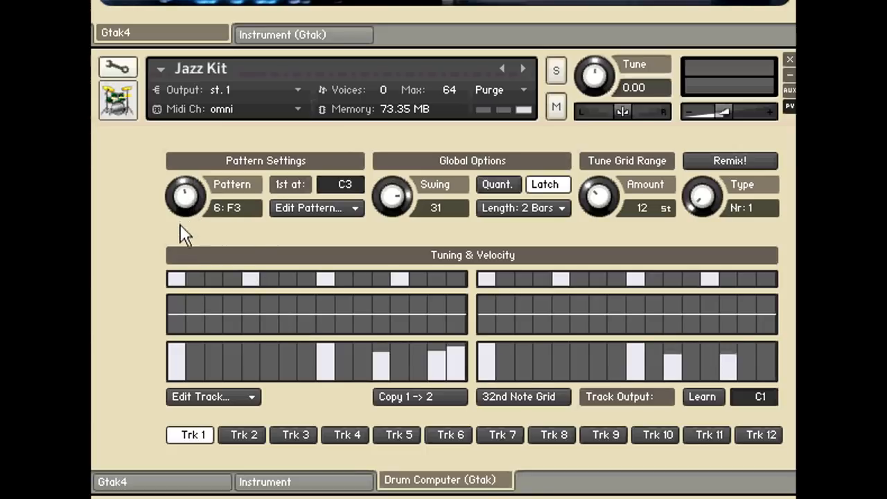
click(185, 196)
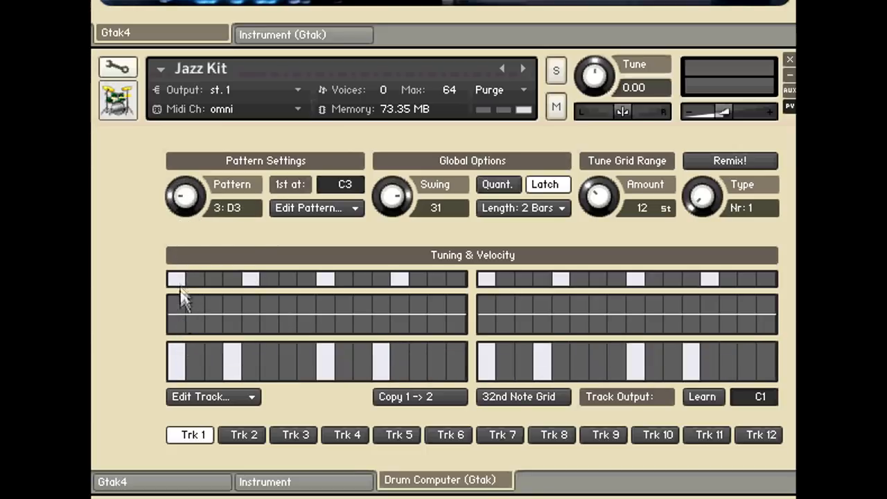
drag(185, 196, 185, 166)
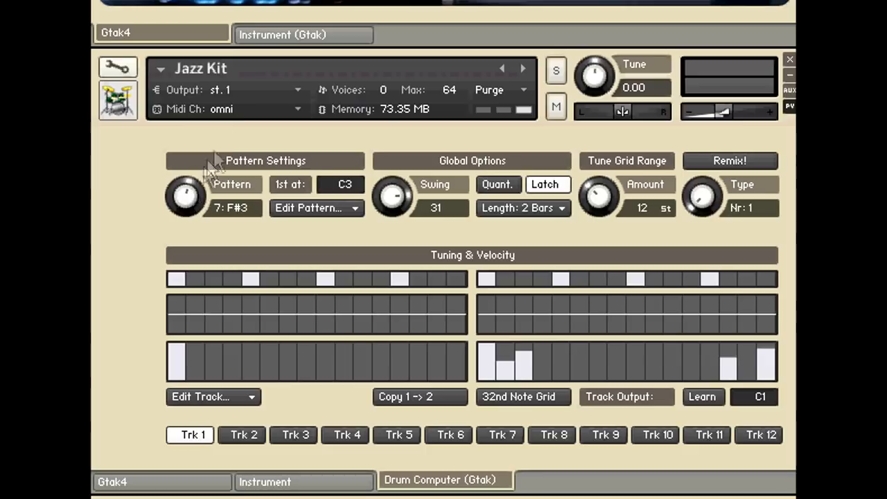
mouse_move(263, 374)
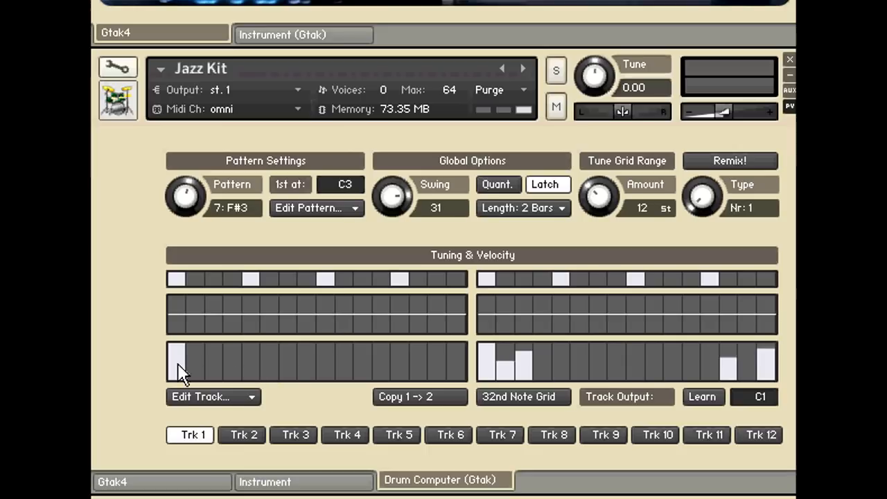
click(243, 435)
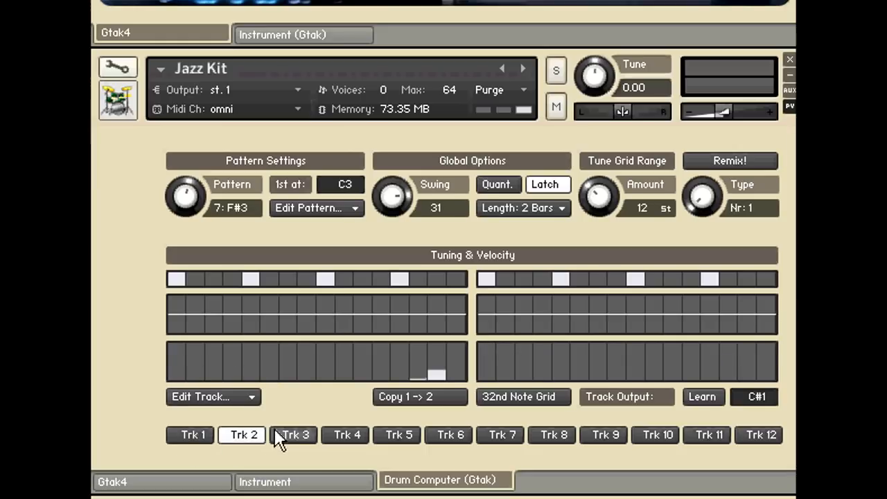
click(294, 434)
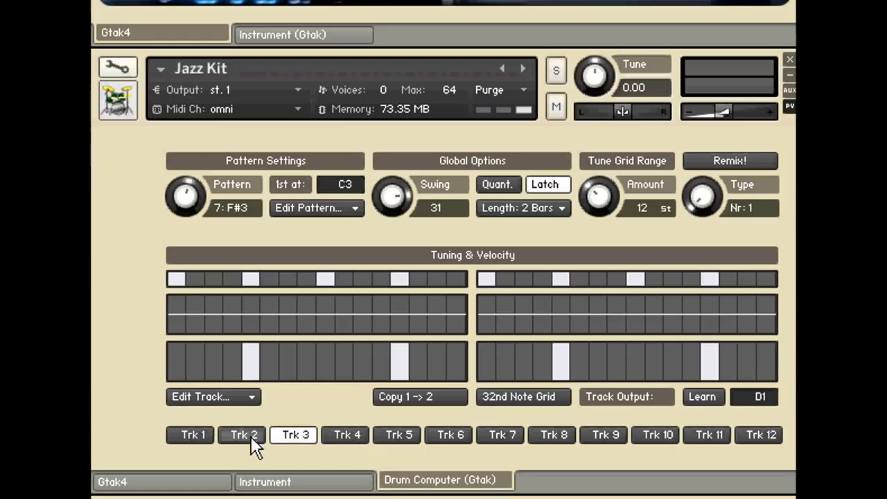
click(192, 435)
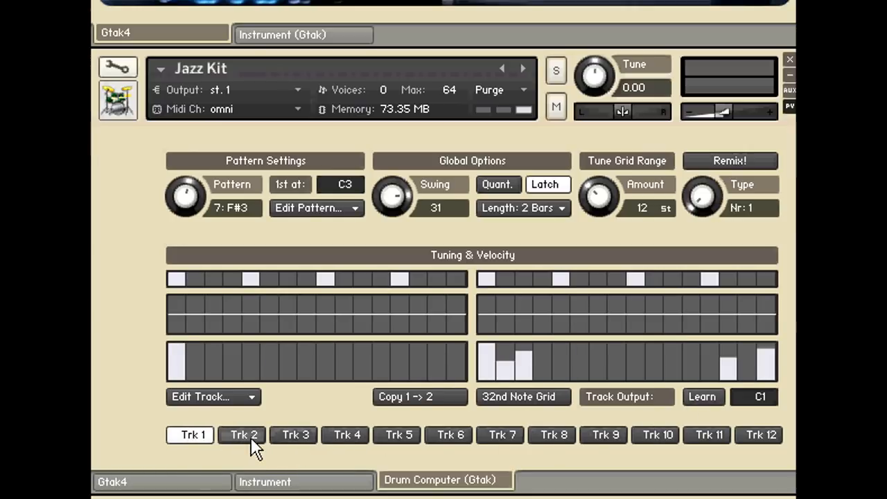
click(244, 435)
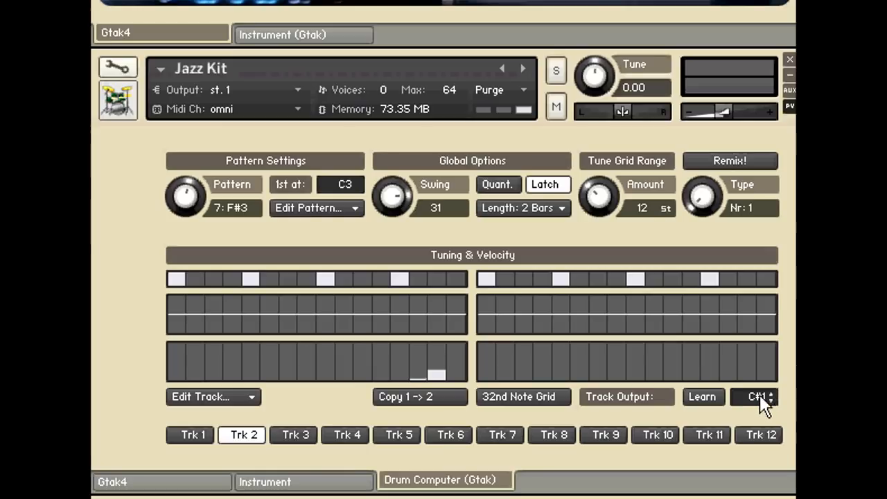
click(295, 435)
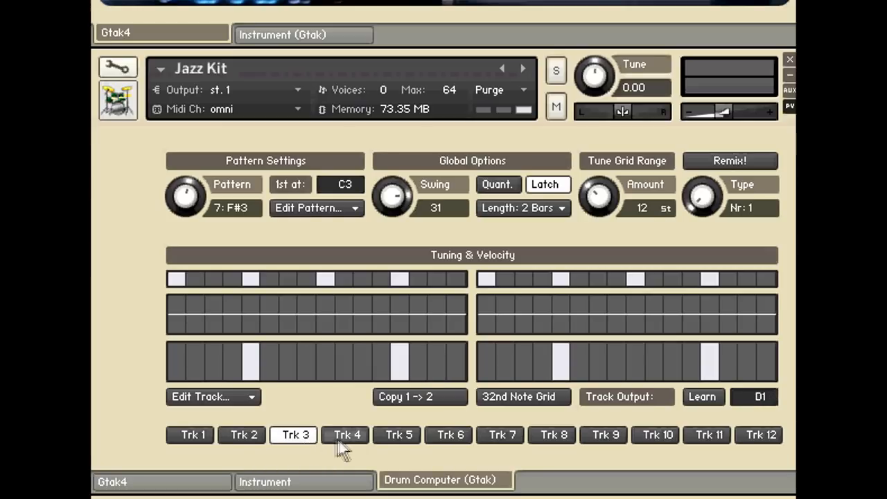
mouse_move(353, 451)
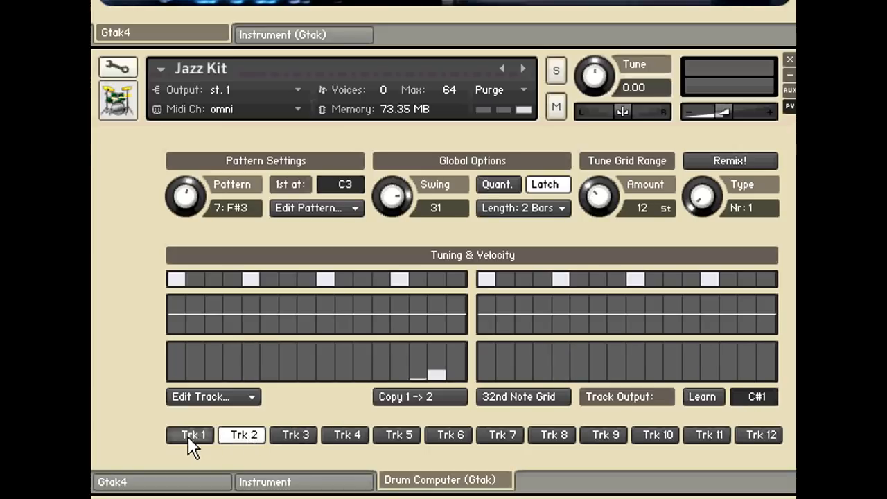
click(192, 435)
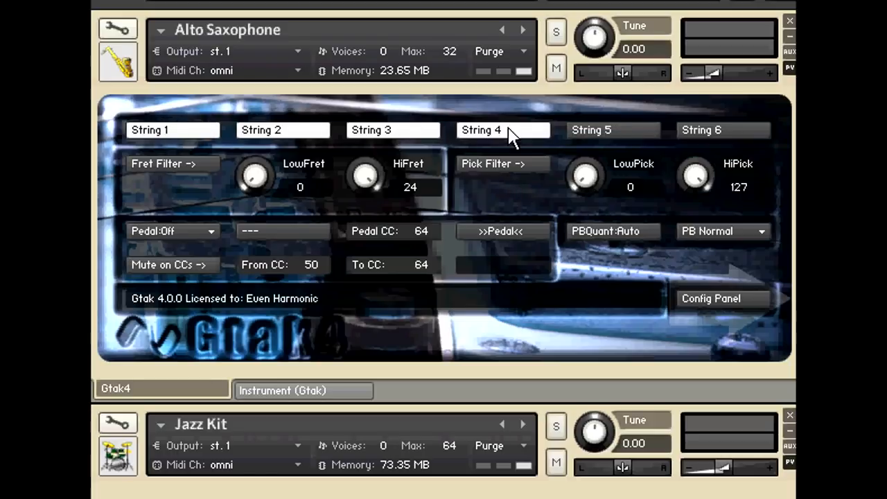
mouse_move(624, 130)
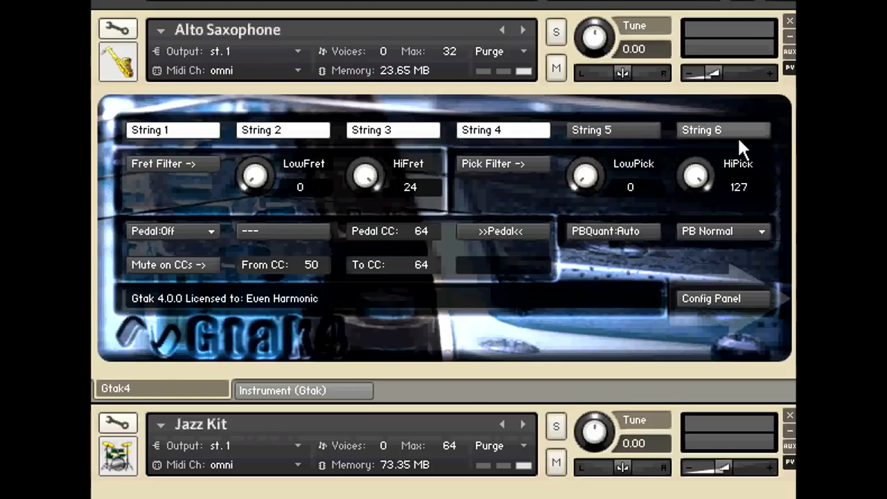
mouse_move(687, 246)
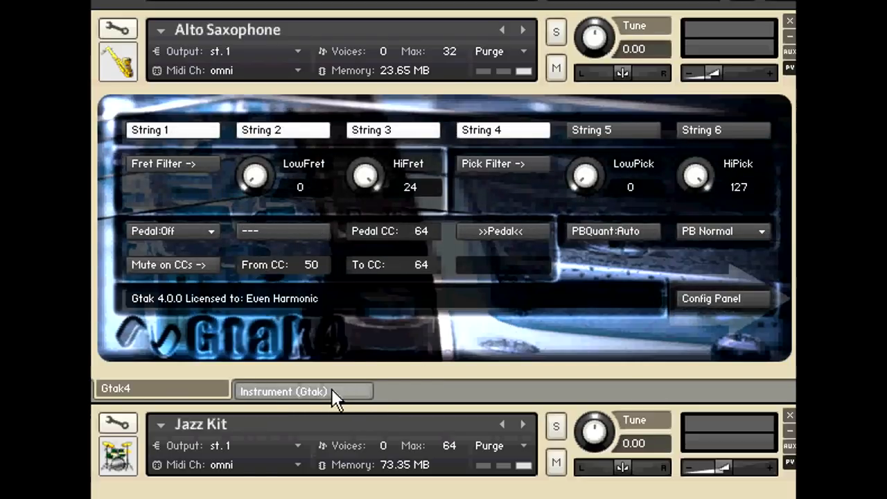
- Show the Alto Saxophone Band panel with its sound, chord and Tavern Far reverb settings
click(303, 388)
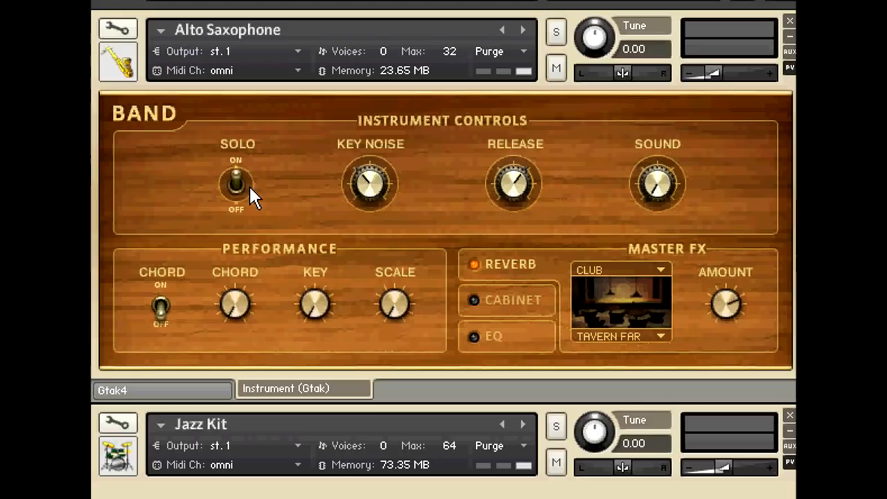
mouse_move(172, 156)
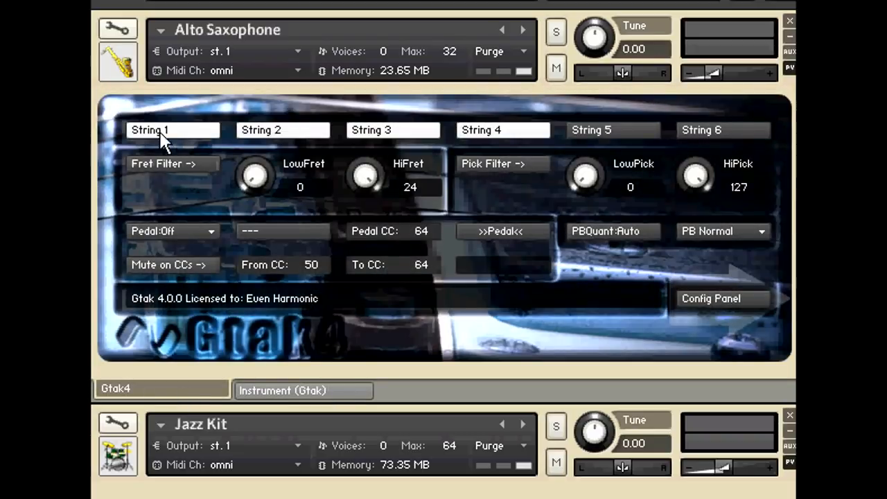
mouse_move(266, 110)
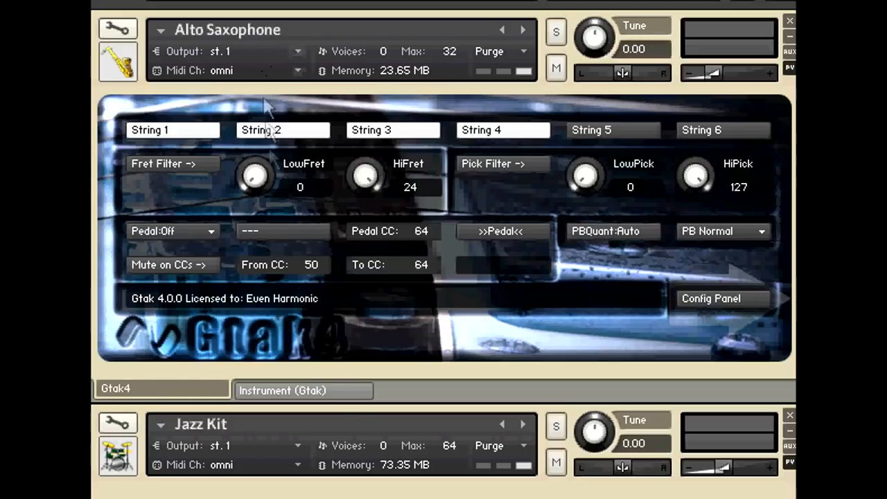
- Scroll the rack down to the Jazz Kit's Gtak4 settings and the Jazz Upright
scroll(down, 3)
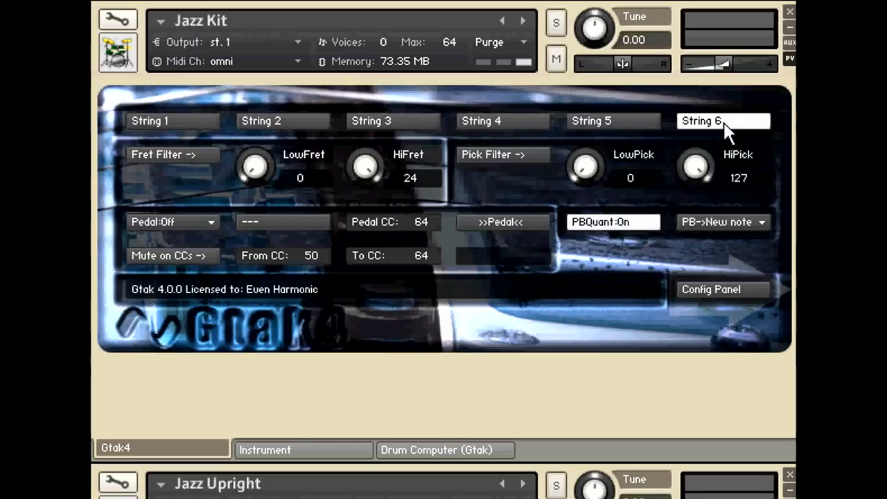
mouse_move(357, 68)
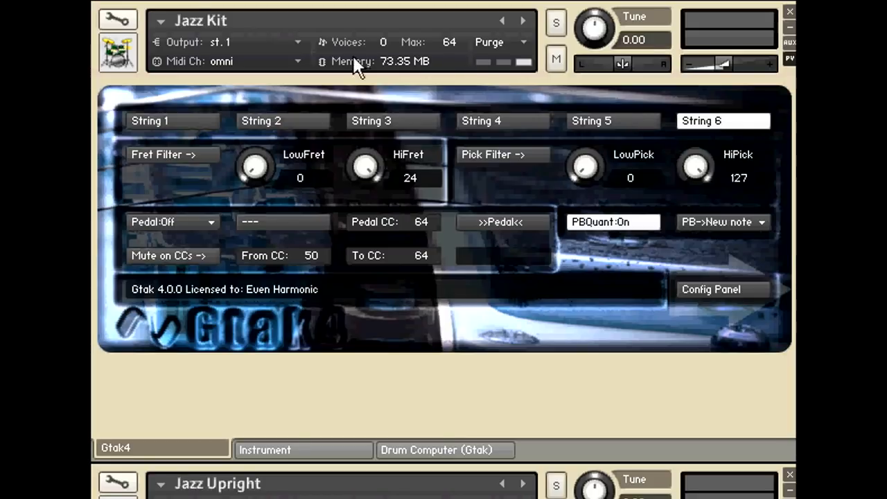
scroll(down, 3)
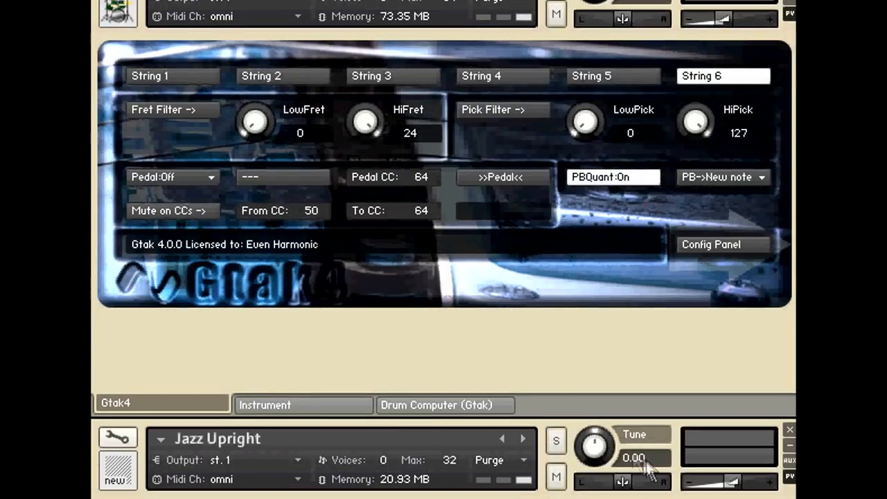